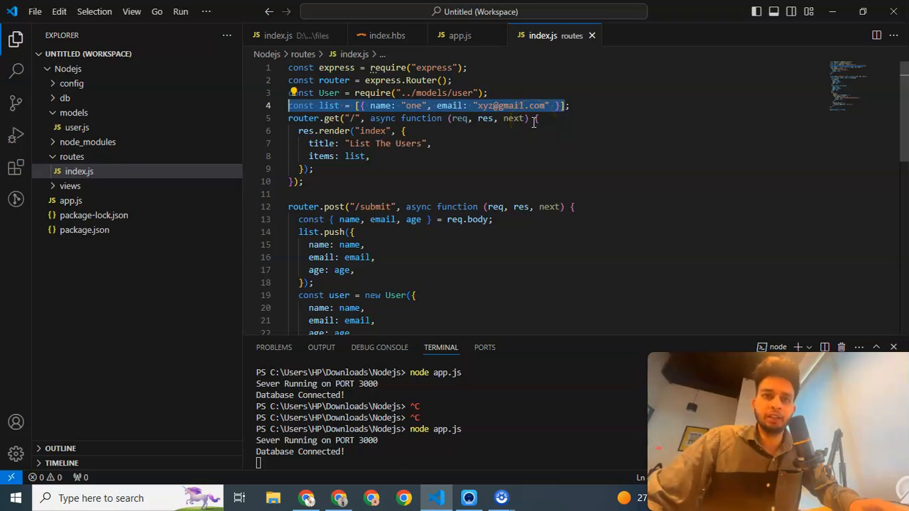
pyautogui.moveTo(254, 222)
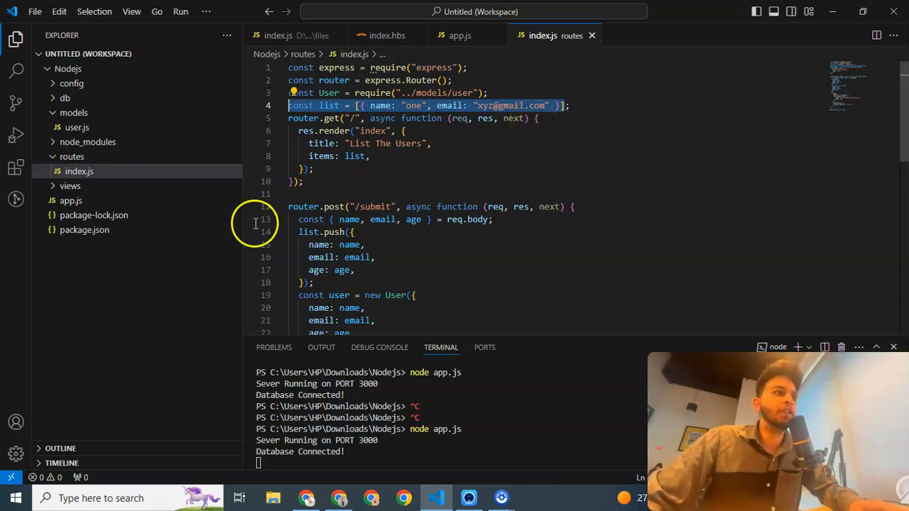
# Open views/index.hbs and inspect the {{#each items}} loop's name and email fields
pyautogui.click(79, 200)
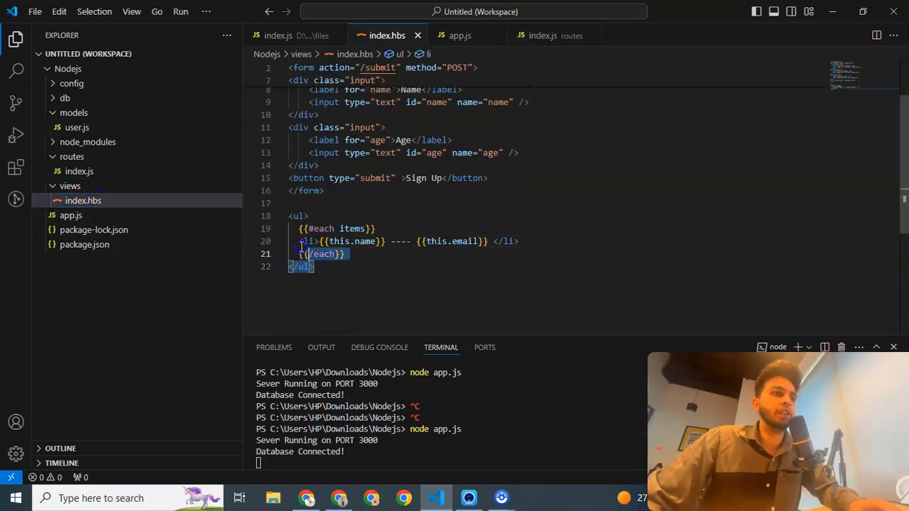
pyautogui.click(322, 228)
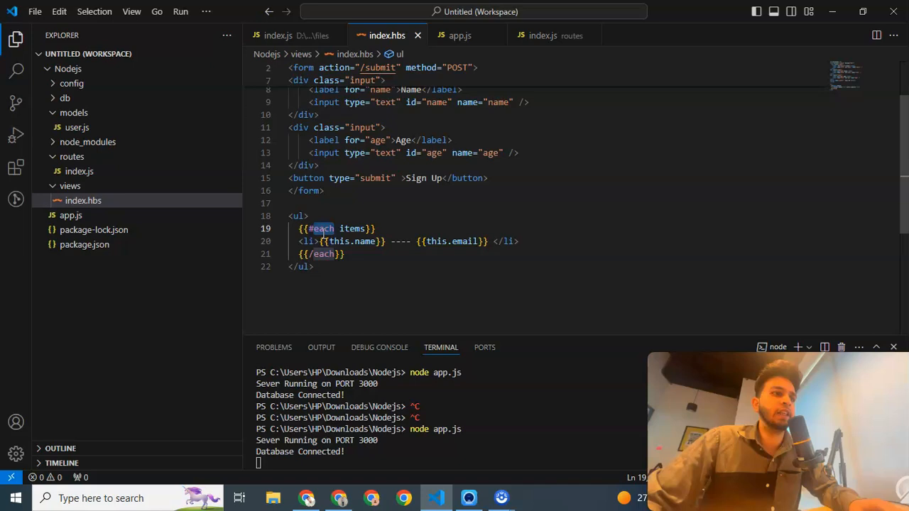
pyautogui.doubleClick(351, 229)
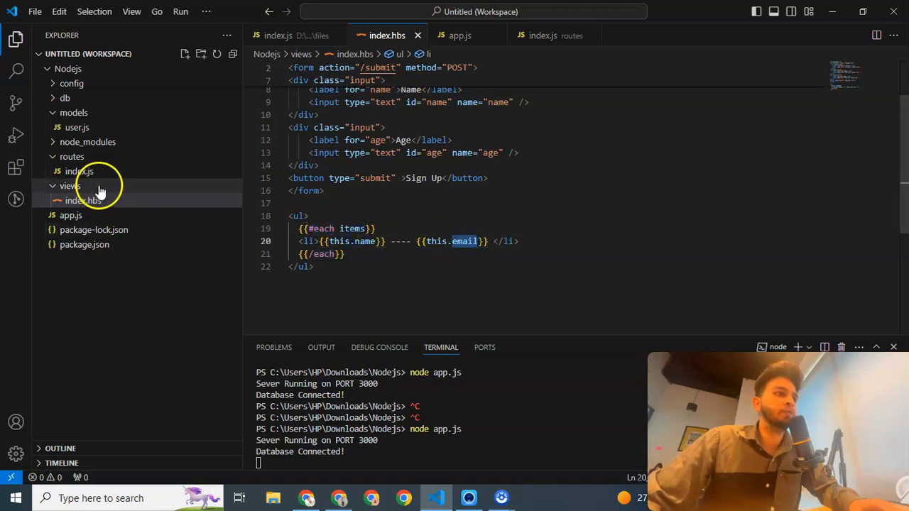
pyautogui.click(554, 36)
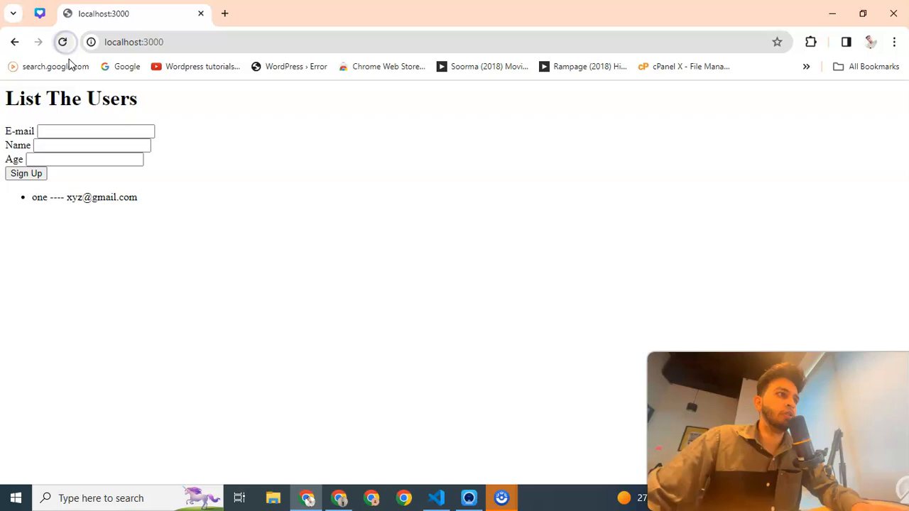
# Reload localhost:3000, glance at VS Code, then return to Chrome with a new tab
pyautogui.tripleClick(84, 197)
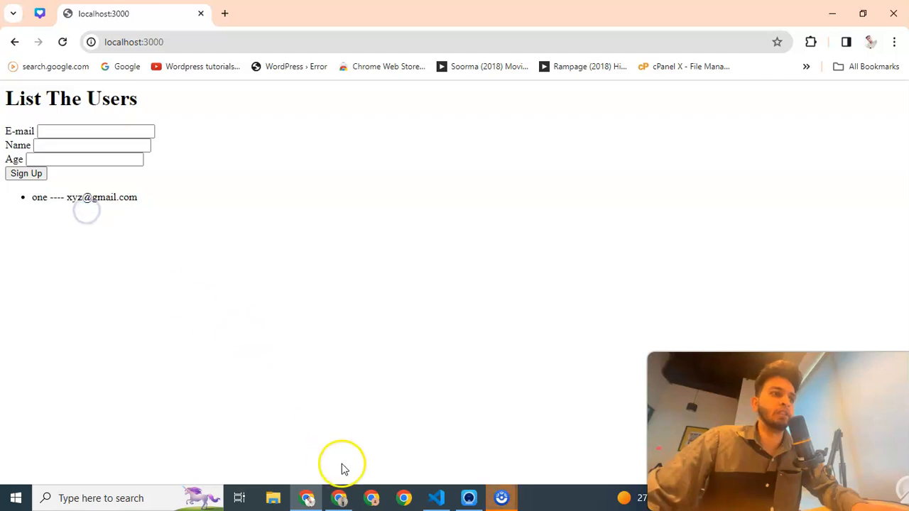
pyautogui.click(435, 498)
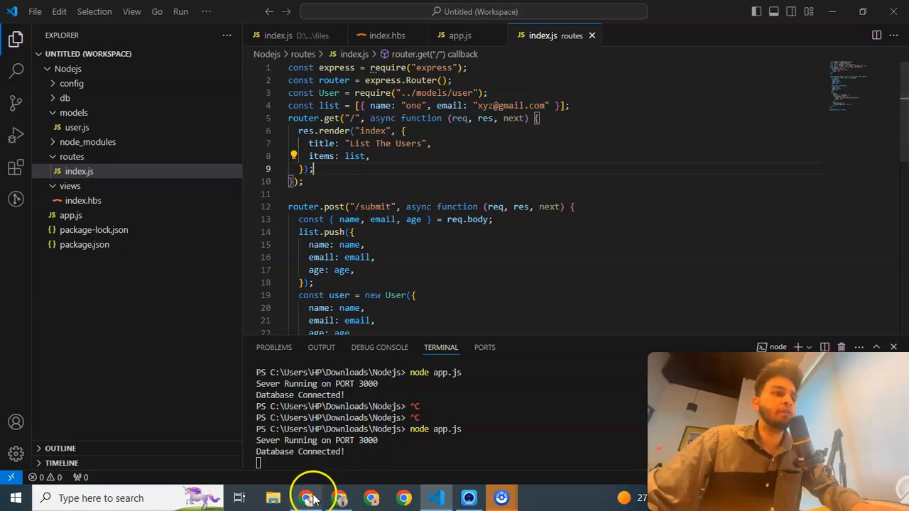
pyautogui.click(306, 498)
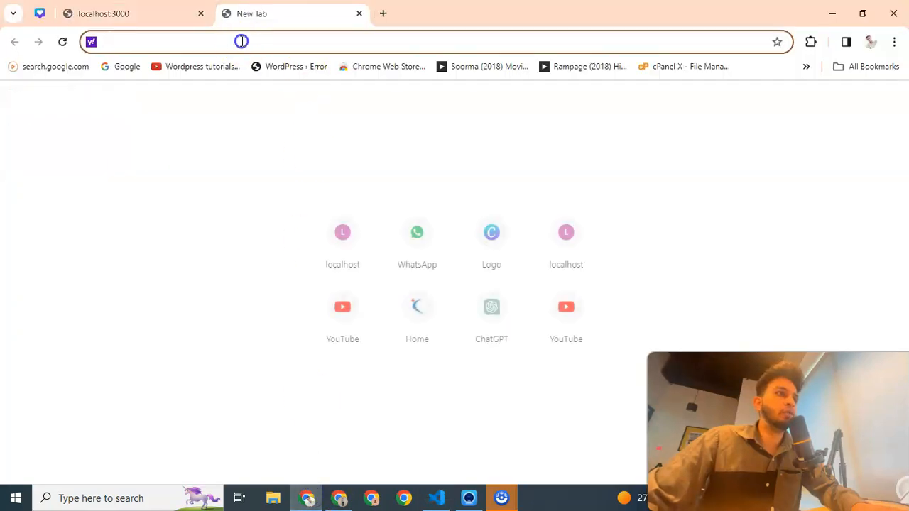
# Search for Mongoose queries and open the mongoosejs.com Queries documentation result
pyautogui.write('mongoose')
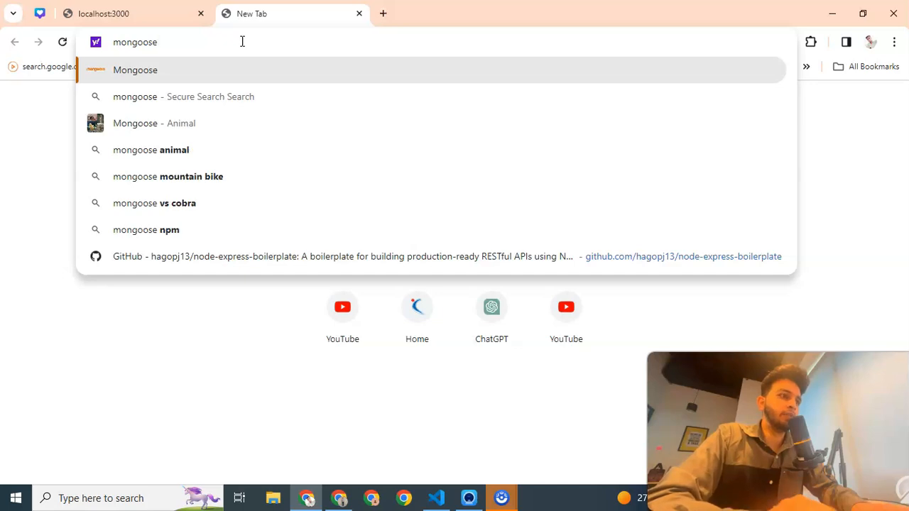
pyautogui.write('querues')
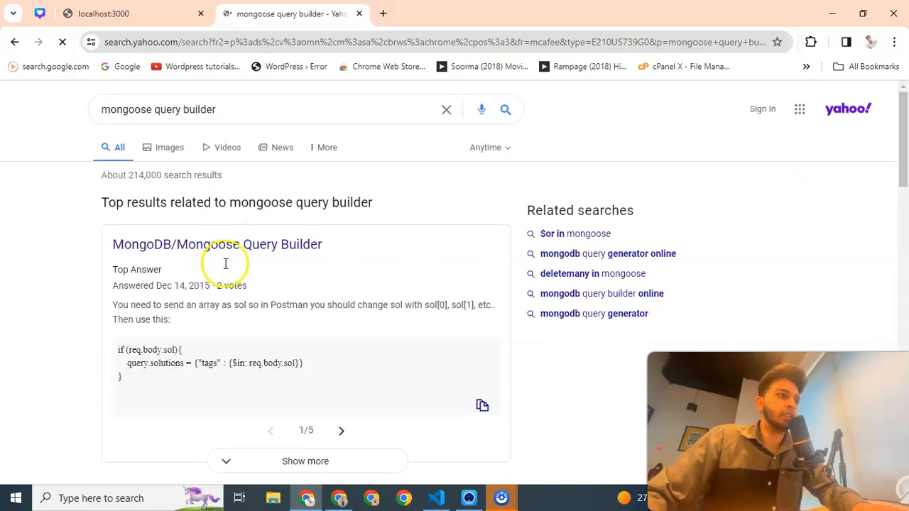
pyautogui.scroll(-3)
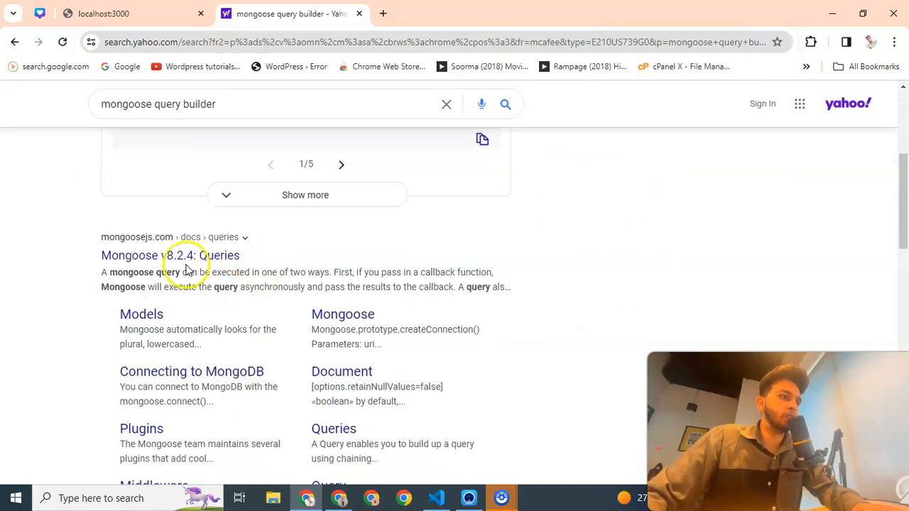
pyautogui.click(170, 255)
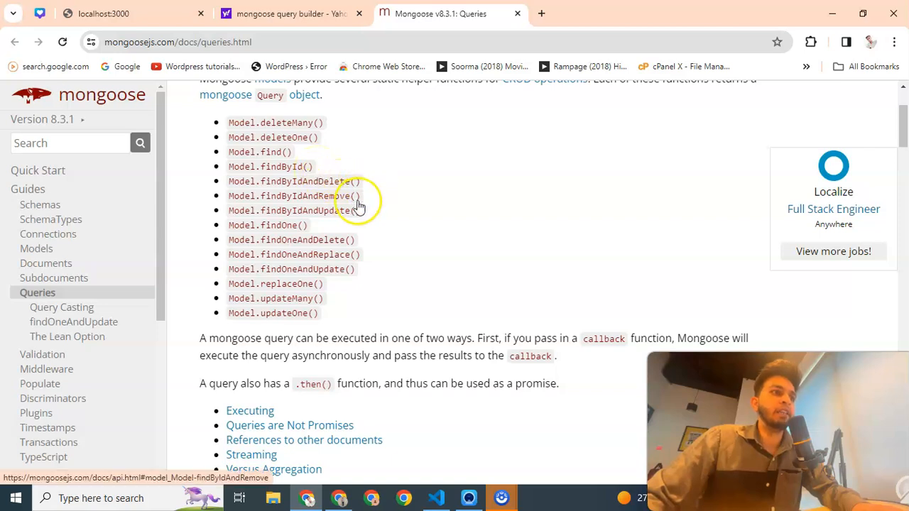
pyautogui.moveTo(362, 223)
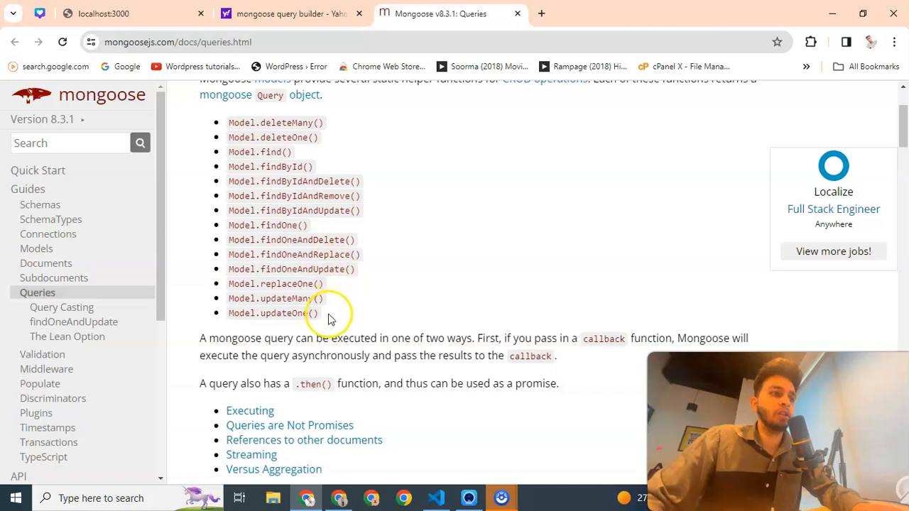
# Review the Person.findOne example in the Executing section, then return to routes/index.js
pyautogui.moveTo(227, 122); pyautogui.dragTo(326, 313)
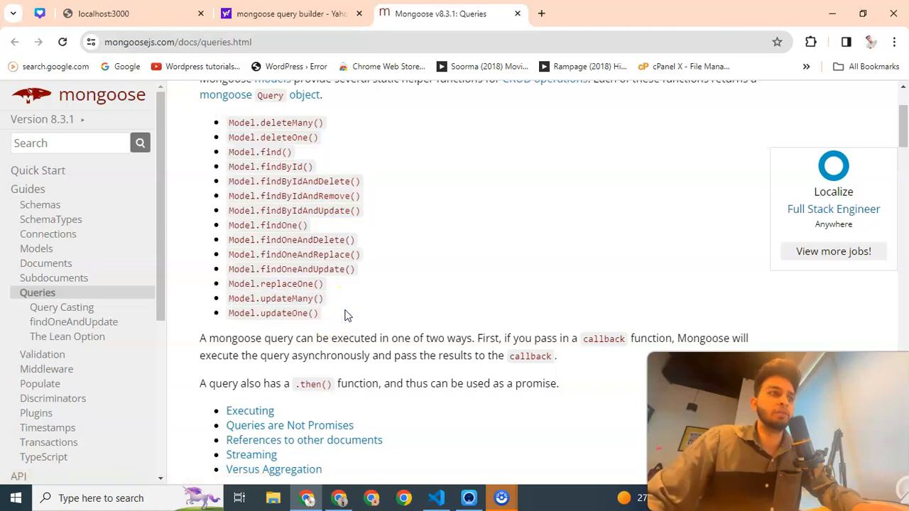
pyautogui.scroll(-3)
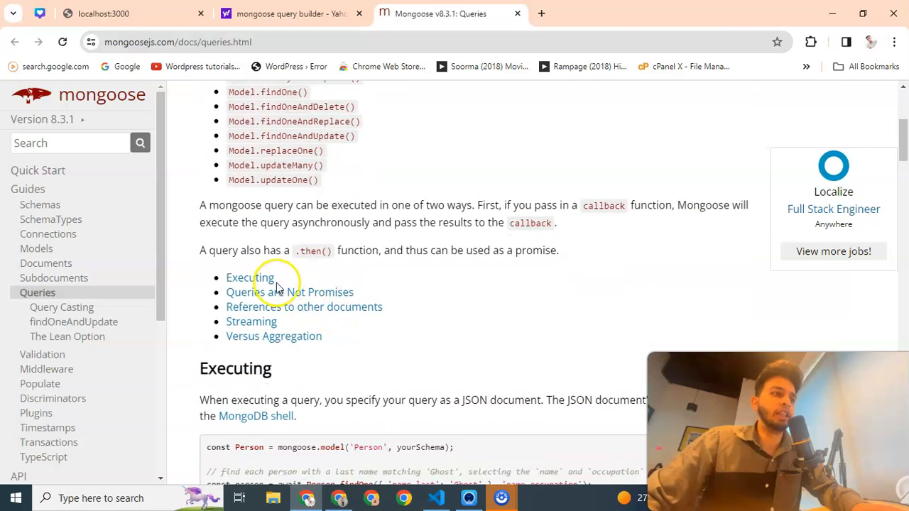
pyautogui.scroll(-3)
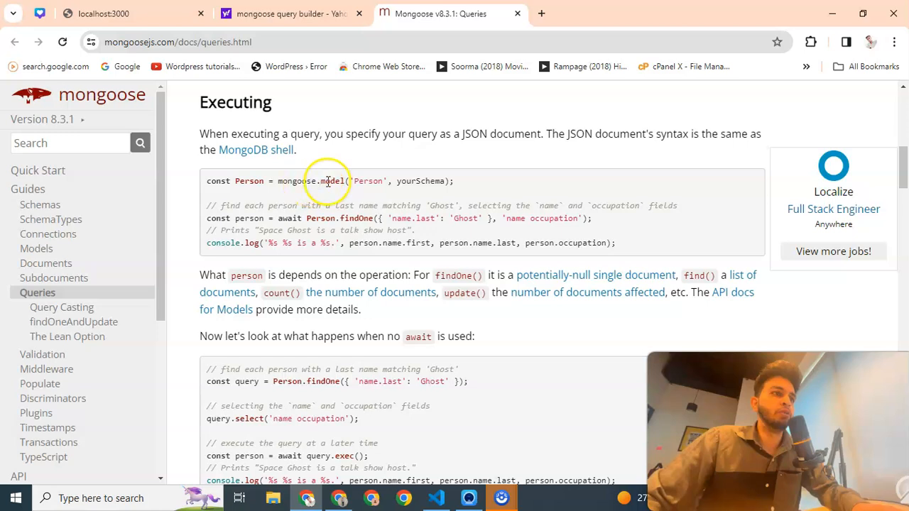
pyautogui.moveTo(418, 181)
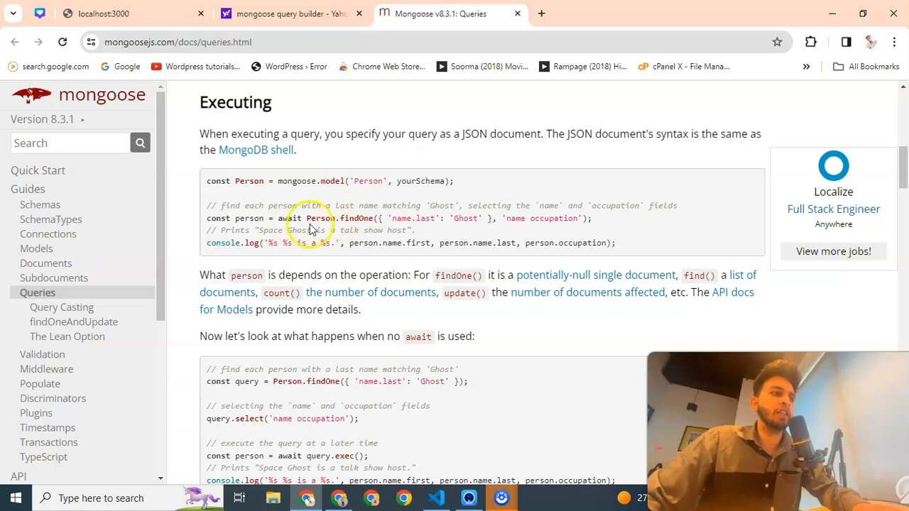
pyautogui.doubleClick(287, 217)
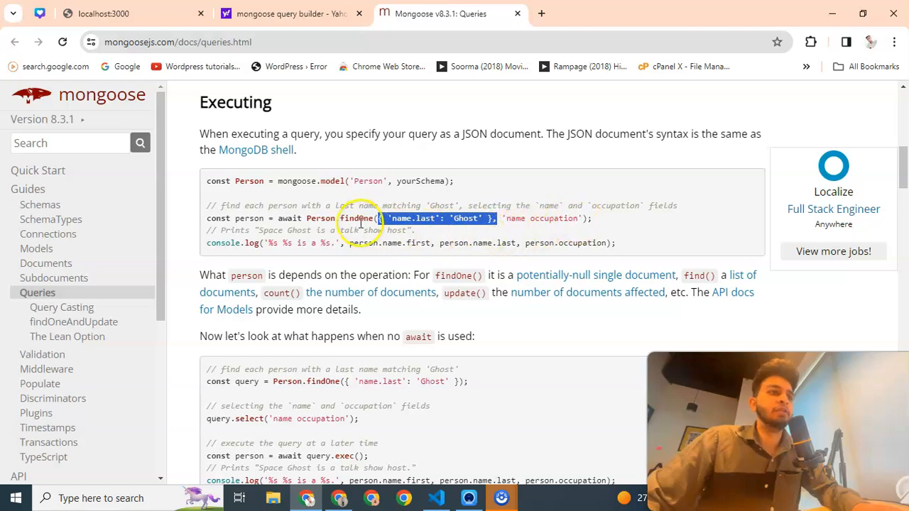
pyautogui.doubleClick(357, 218)
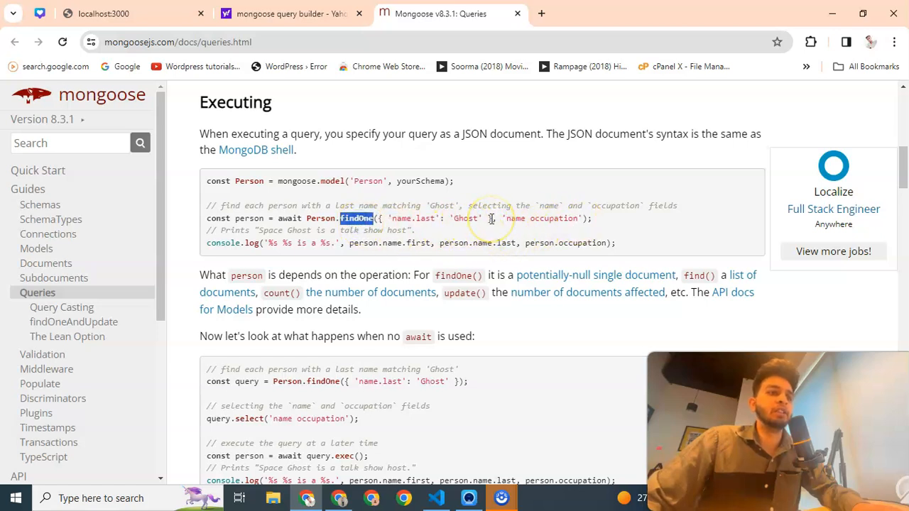
pyautogui.click(441, 497)
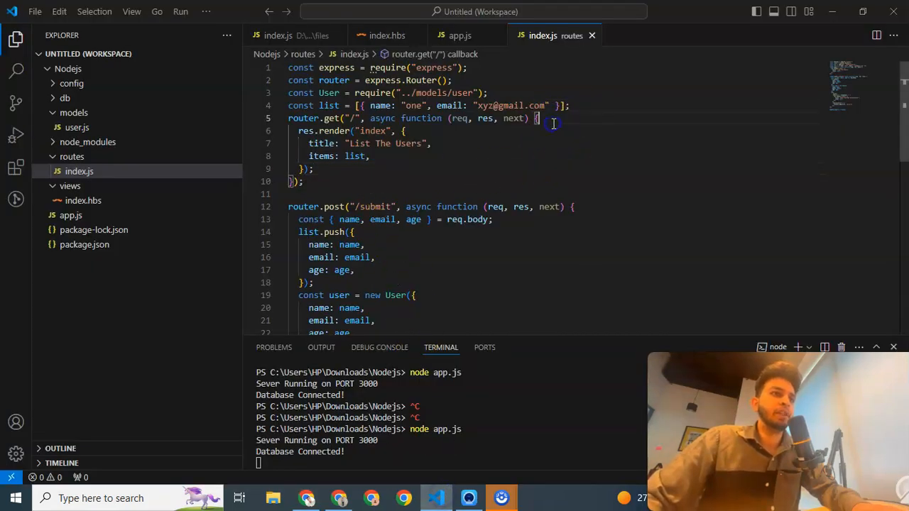
# Load the home route's list with 'await User.find({})' and rerun node app.js
pyautogui.write('const U')
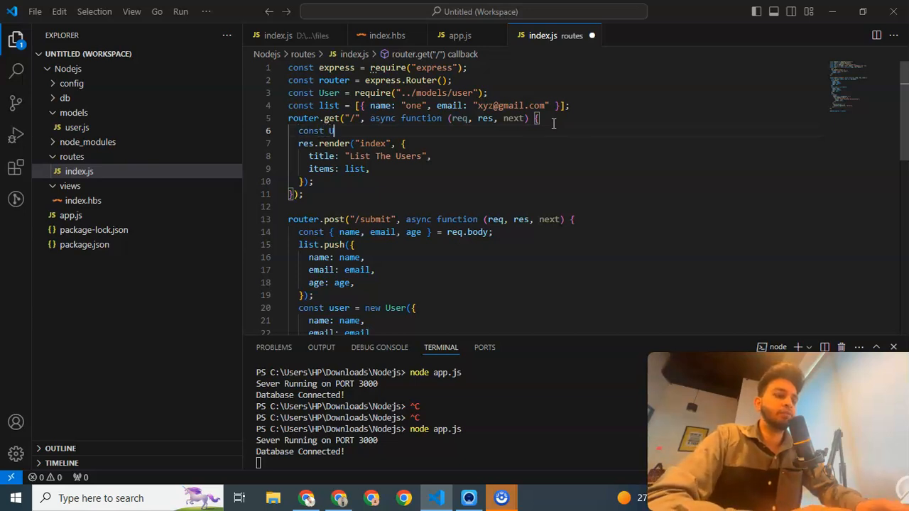
pyautogui.write('ist = a')
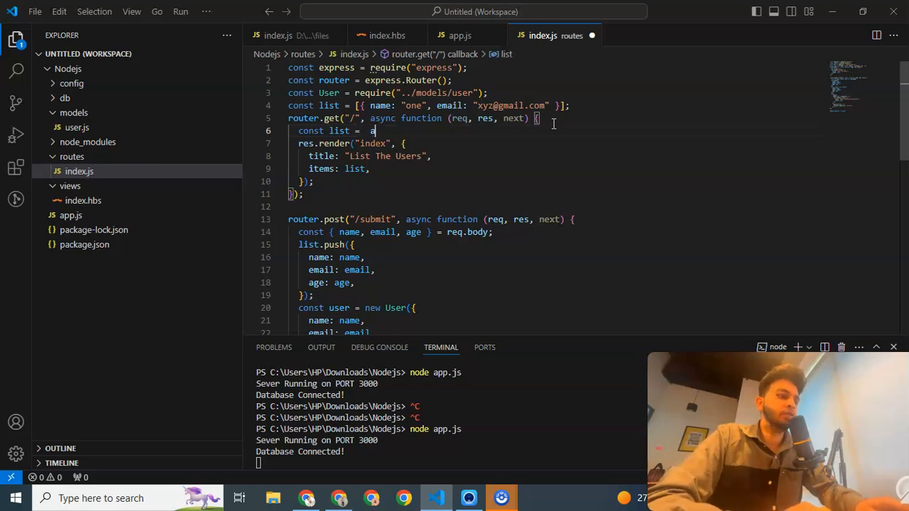
pyautogui.write('wait')
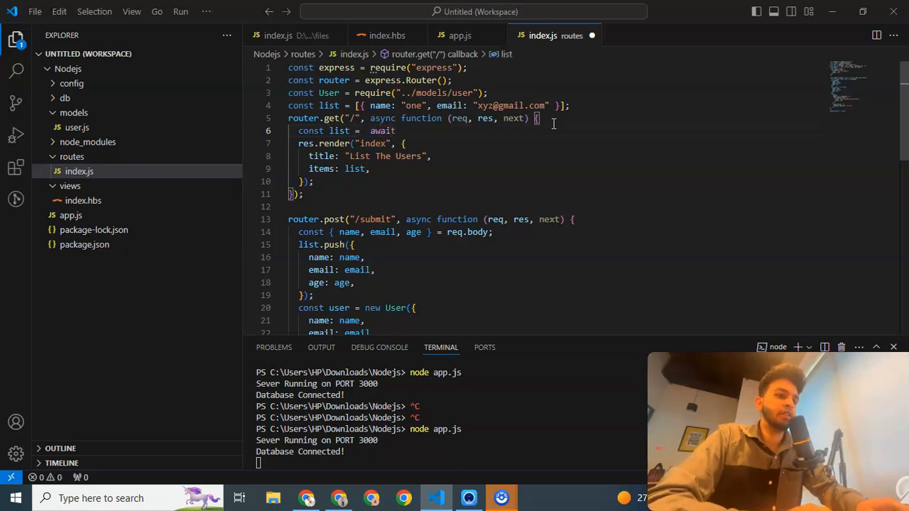
pyautogui.write('User.')
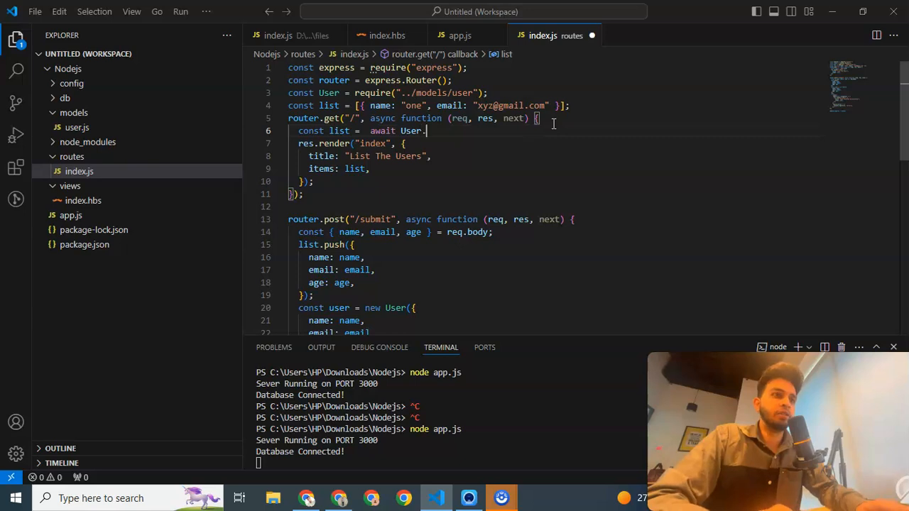
pyautogui.write('find()')
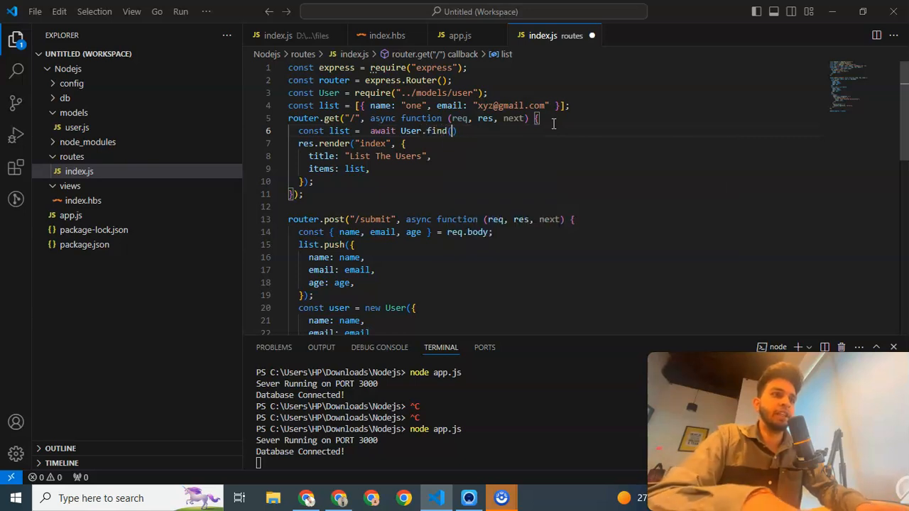
pyautogui.write('{}')
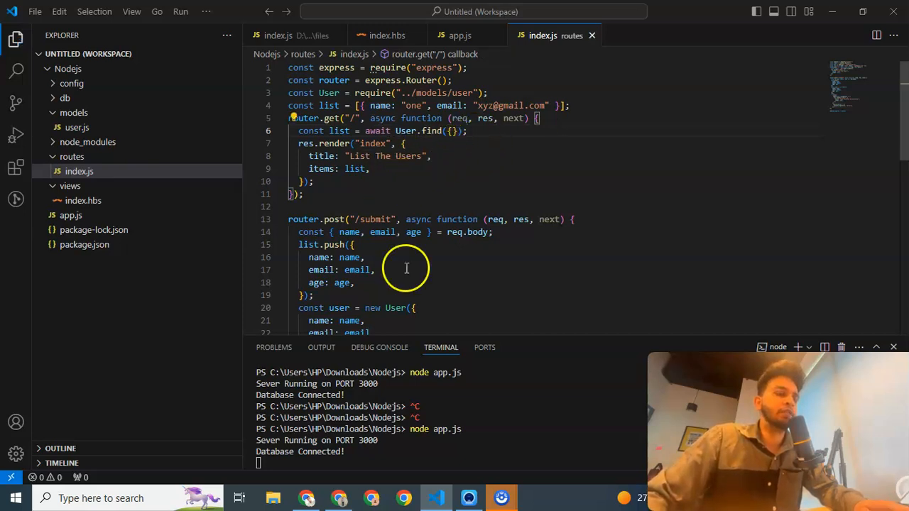
pyautogui.write('node app.js')
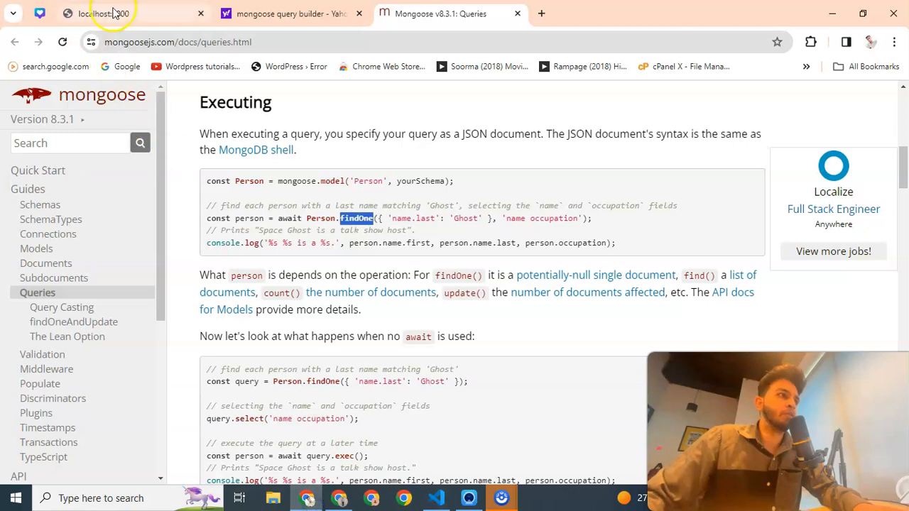
# Check localhost:3000 showing three blank user entries, then return to VS Code
pyautogui.click(107, 14)
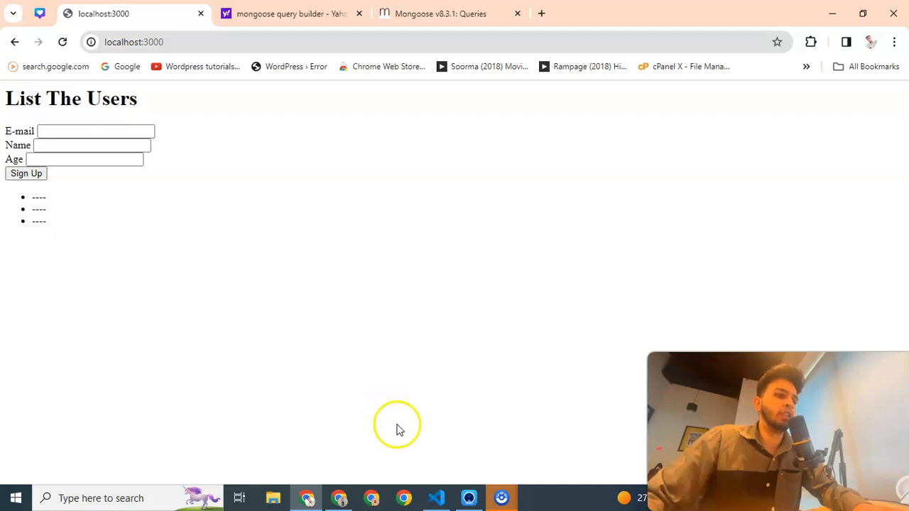
pyautogui.click(436, 498)
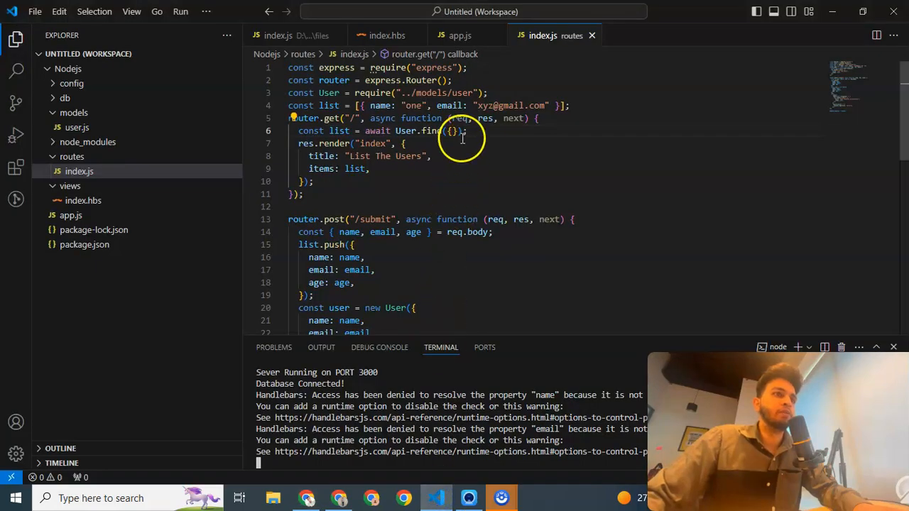
# Chain .lean() onto User.find({}) on line 6 and dismiss its documentation popup
pyautogui.write('.lean(')
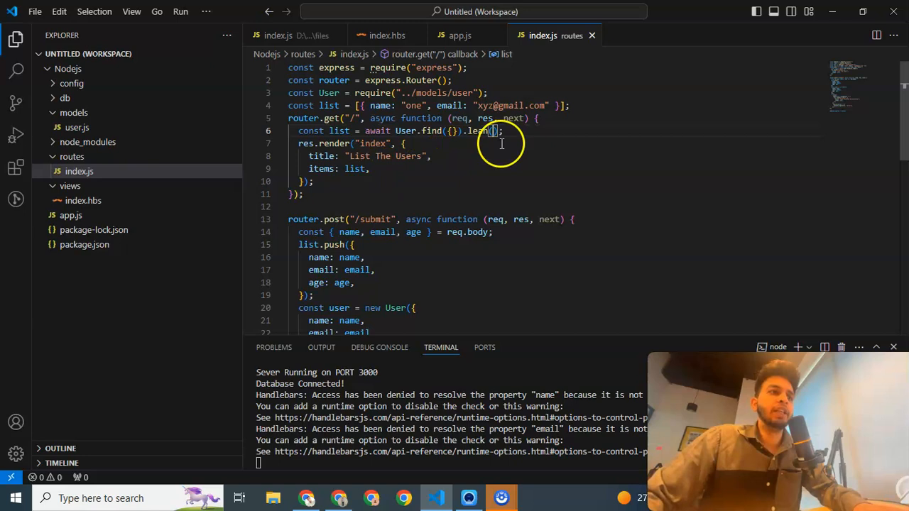
pyautogui.moveTo(479, 131)
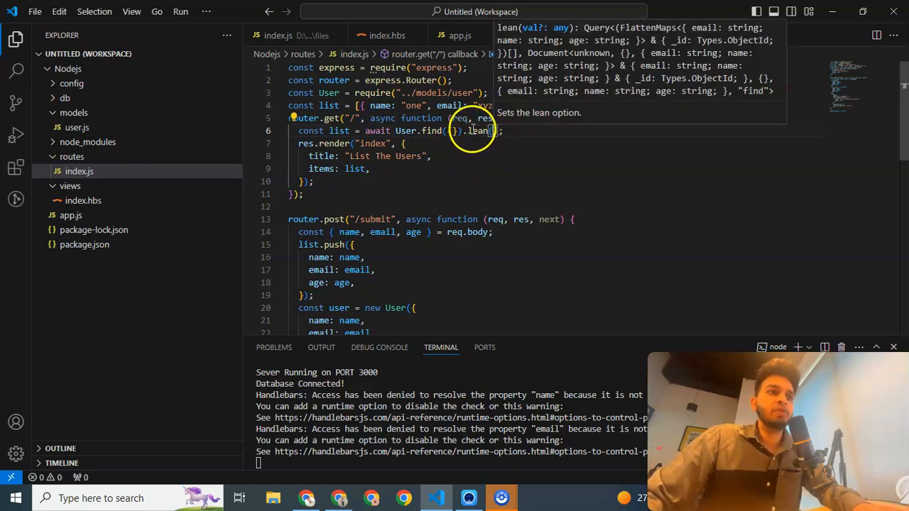
pyautogui.click(454, 168)
pyautogui.write('node app.js')
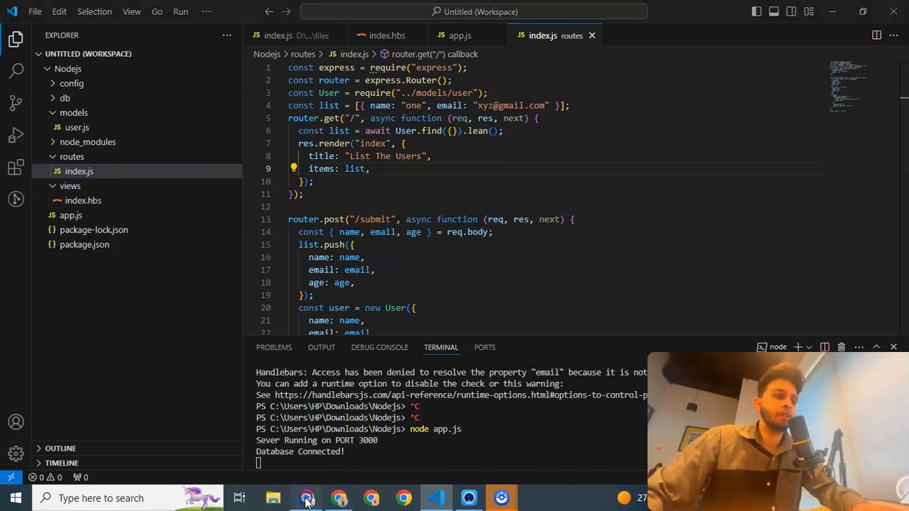
# Back in Chrome, select the three listed users to confirm names and emails appear
pyautogui.click(306, 498)
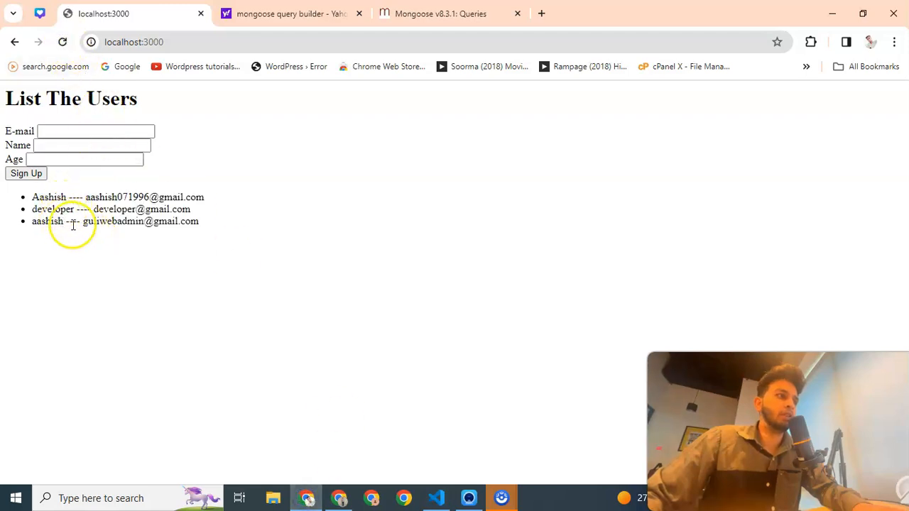
pyautogui.moveTo(32, 196); pyautogui.dragTo(199, 221)
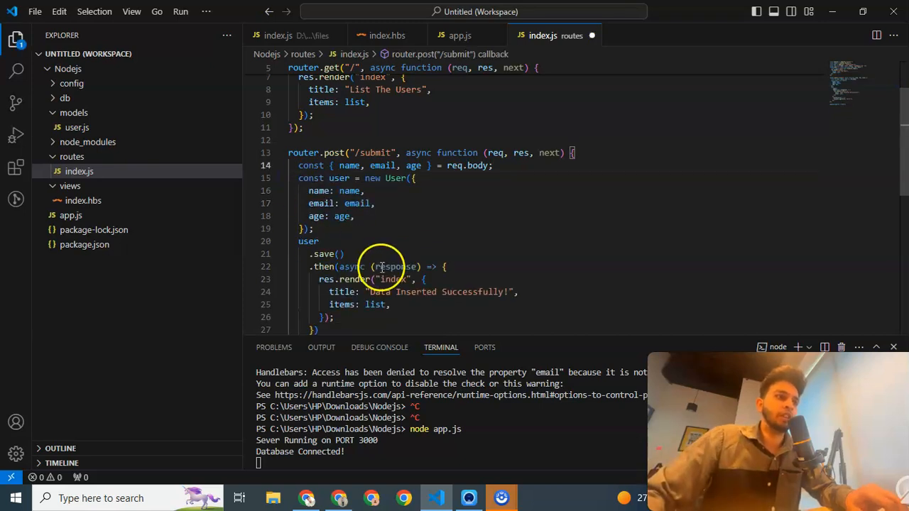
# Add 'const list = await User.find({}).lean();' inside the /submit route's .then
pyautogui.write('const list = await User.find({}).lean();')
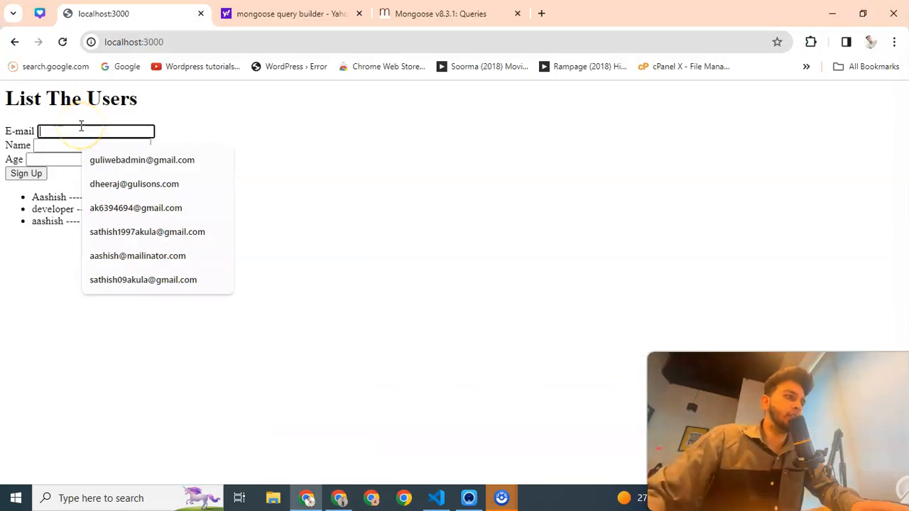
pyautogui.click(136, 208)
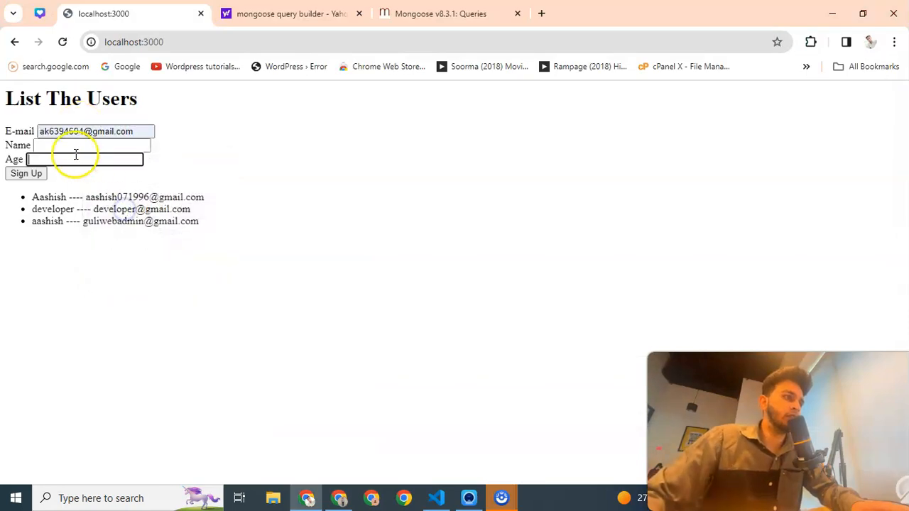
pyautogui.write('Ext')
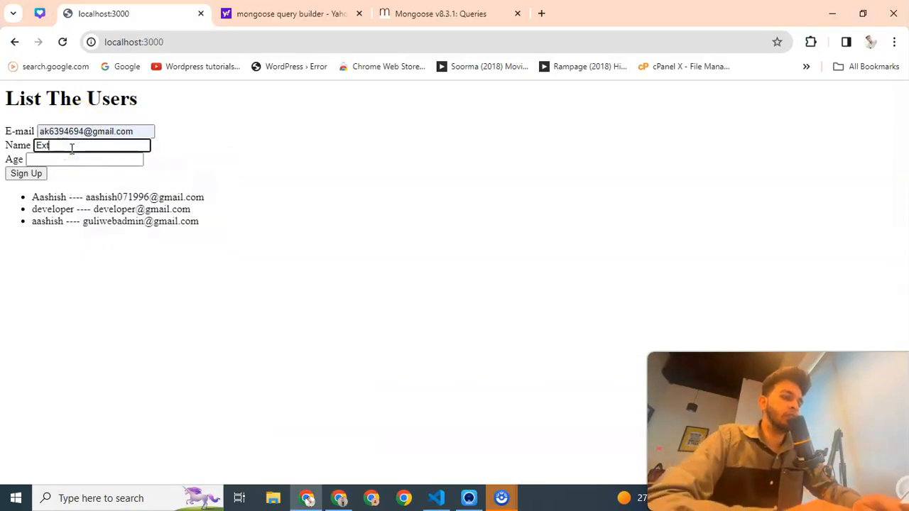
pyautogui.click(85, 159)
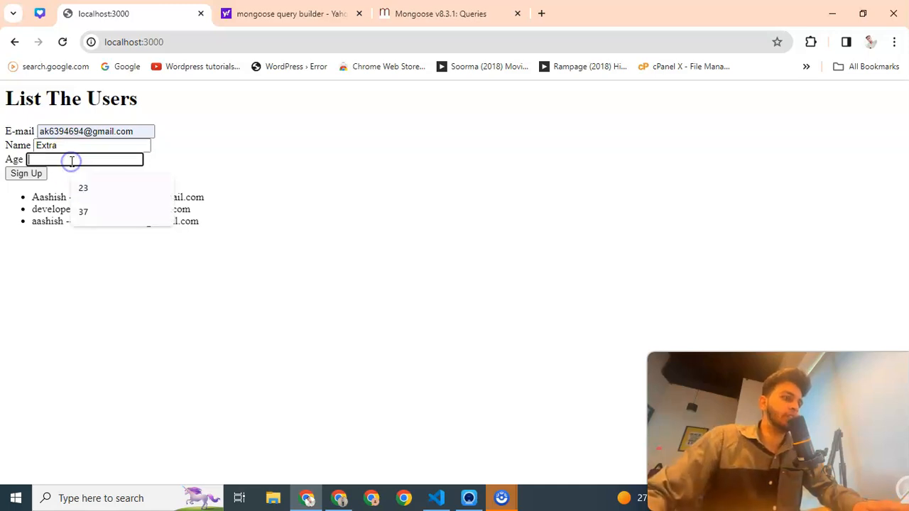
pyautogui.click(26, 174)
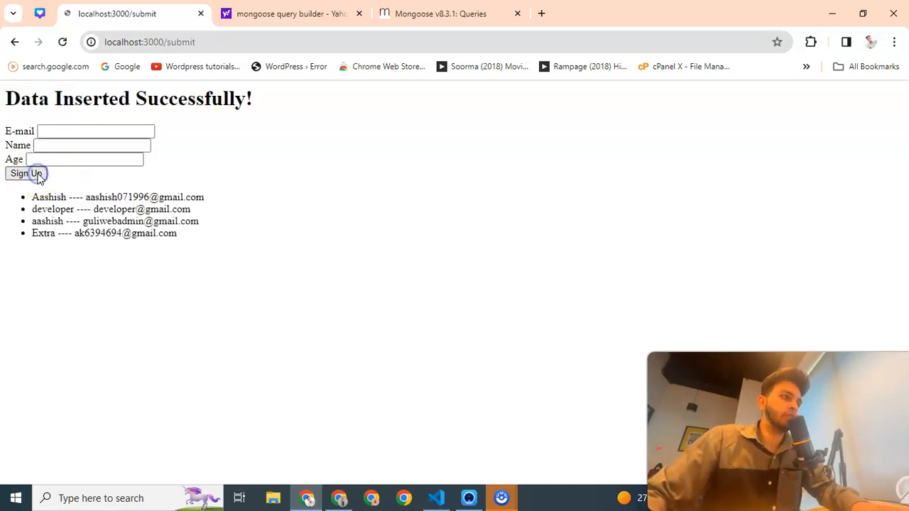
# Go back to the home page and confirm four users are listed, including Extra
pyautogui.moveTo(32, 197); pyautogui.dragTo(178, 233)
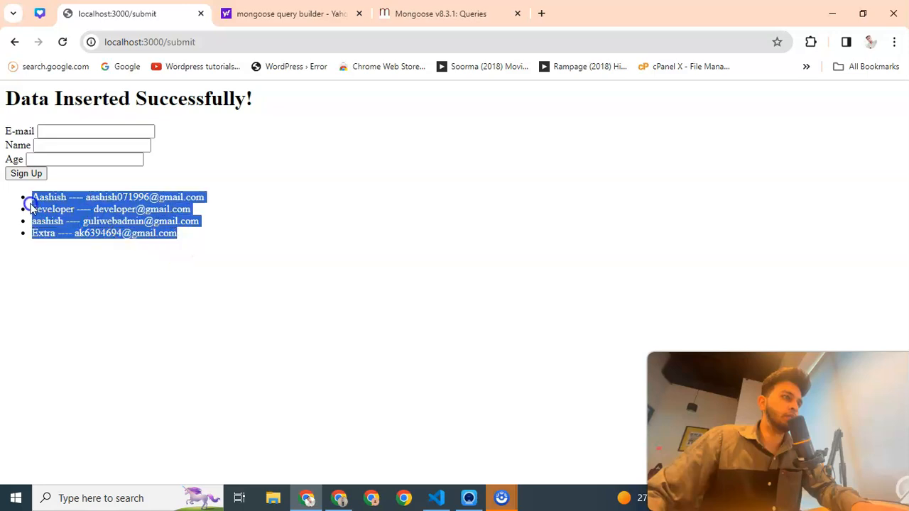
pyautogui.click(63, 42)
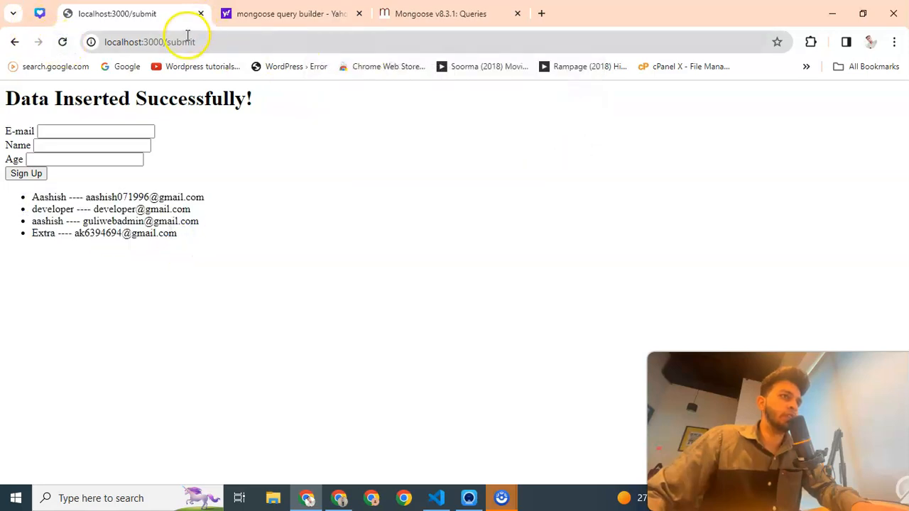
pyautogui.click(149, 41)
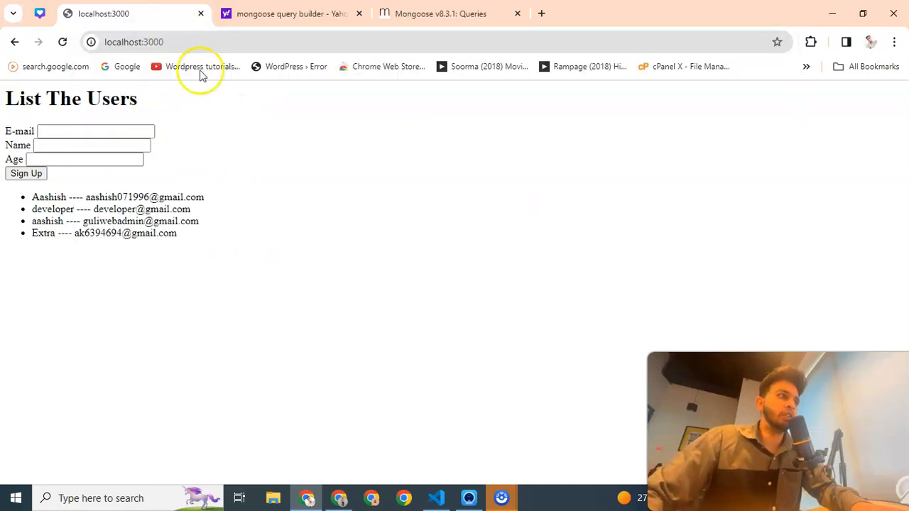
pyautogui.moveTo(32, 196); pyautogui.dragTo(177, 233)
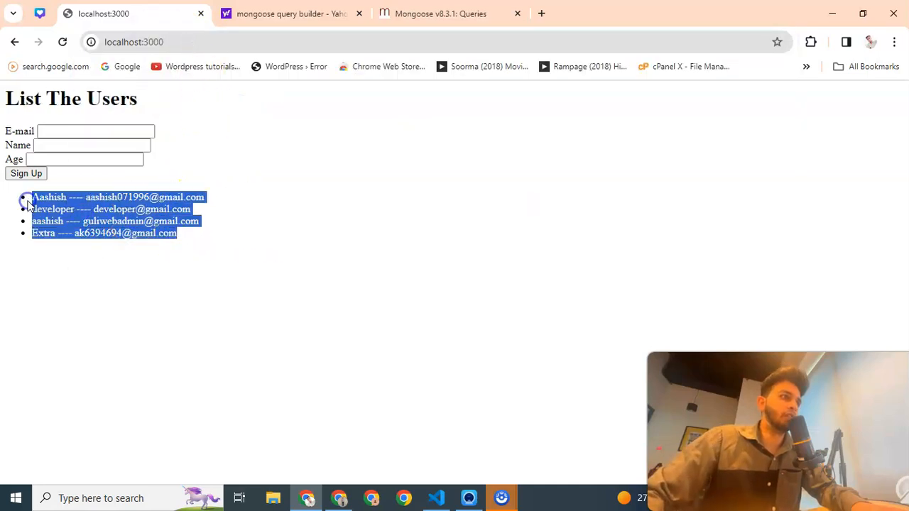
pyautogui.click(436, 497)
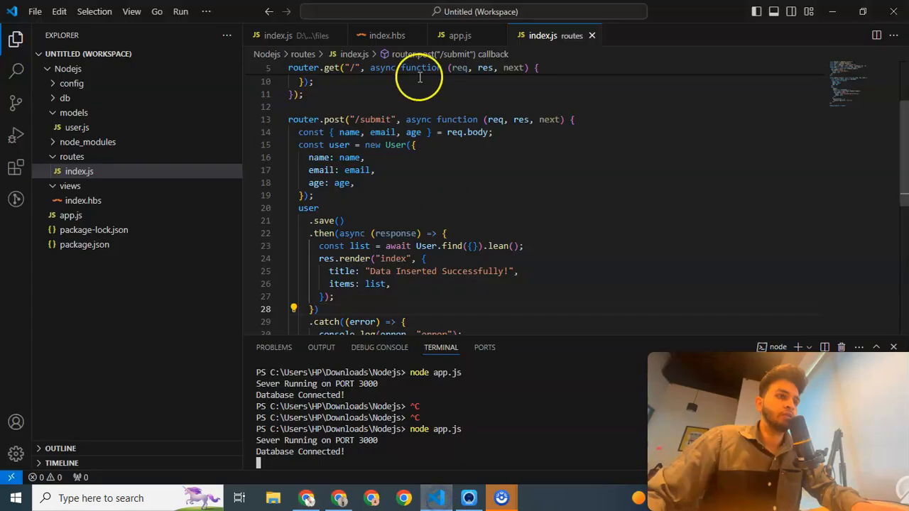